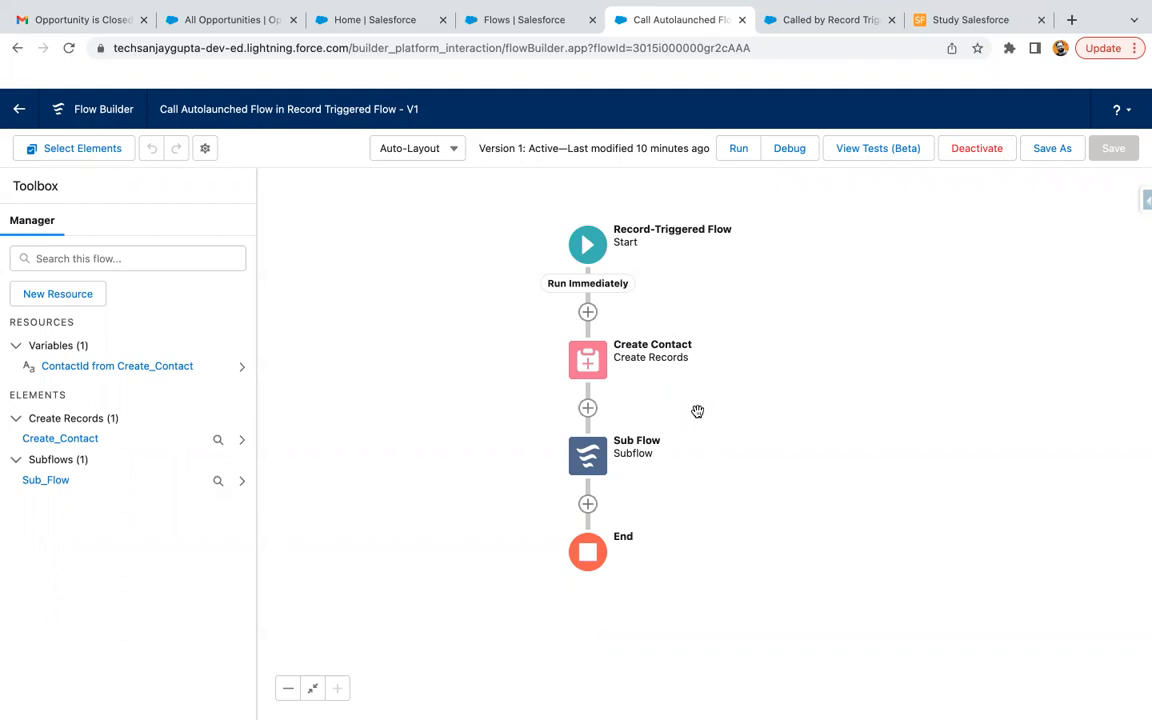
mouse_move(632, 248)
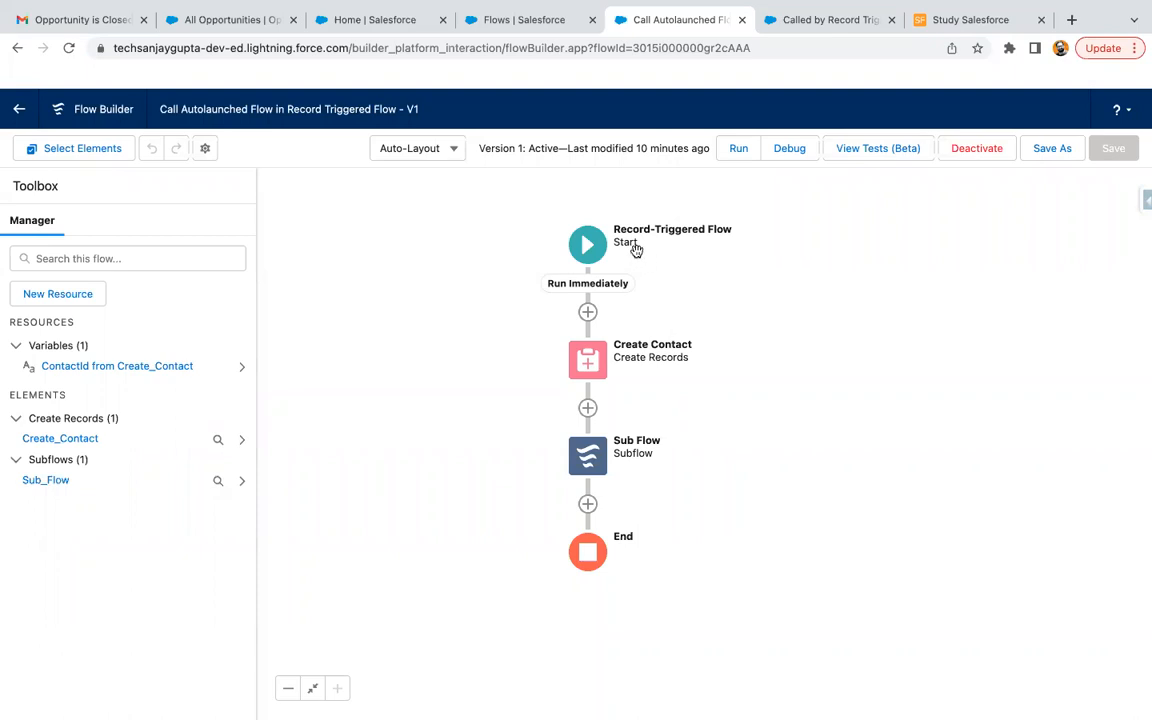
Review the Save As settings of the Called by Record Triggered Flow, scrolling through its options
left_click(824, 20)
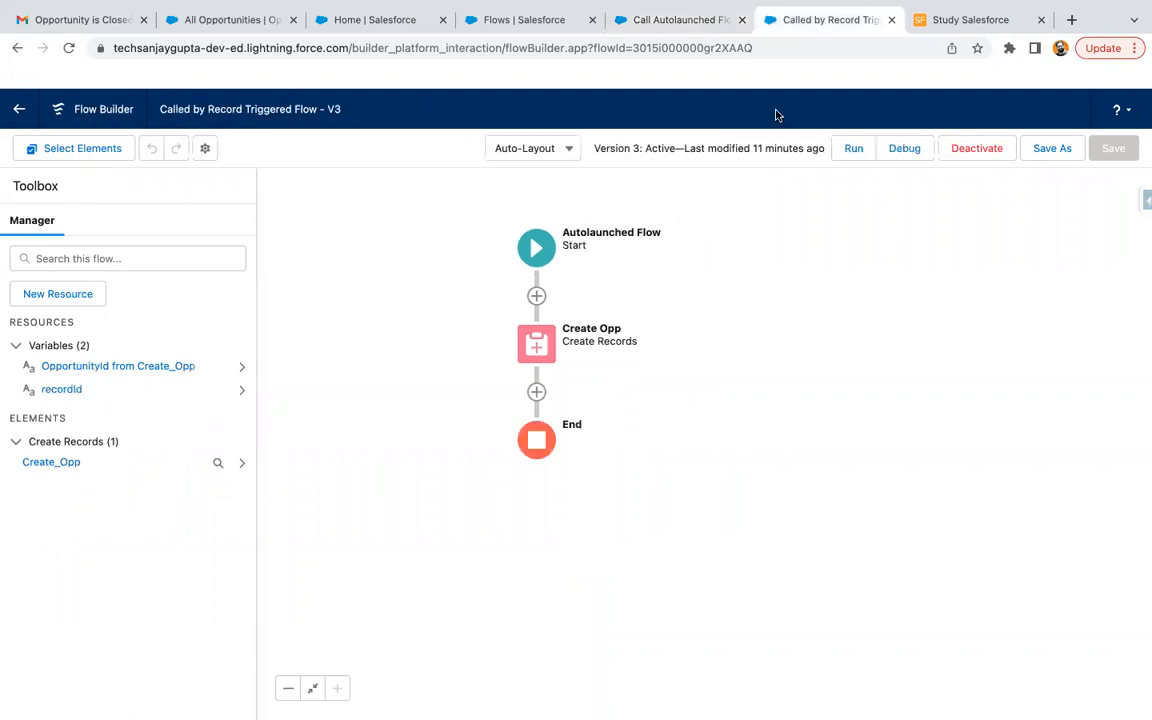
left_click(676, 20)
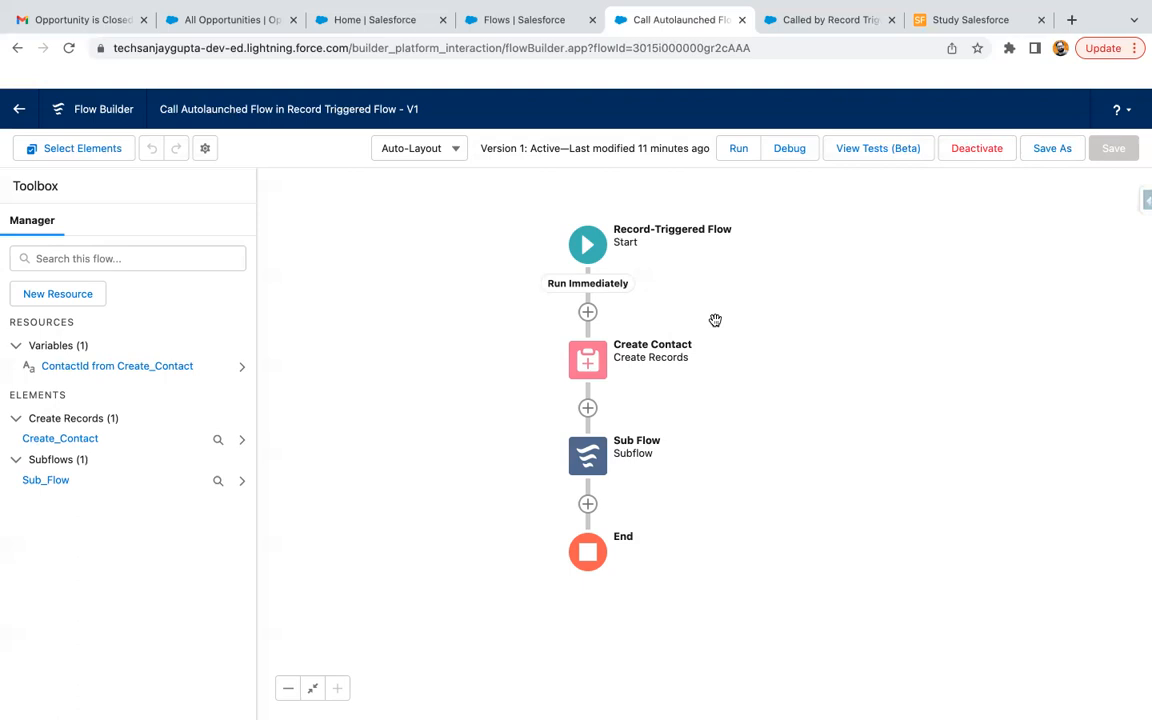
mouse_move(662, 260)
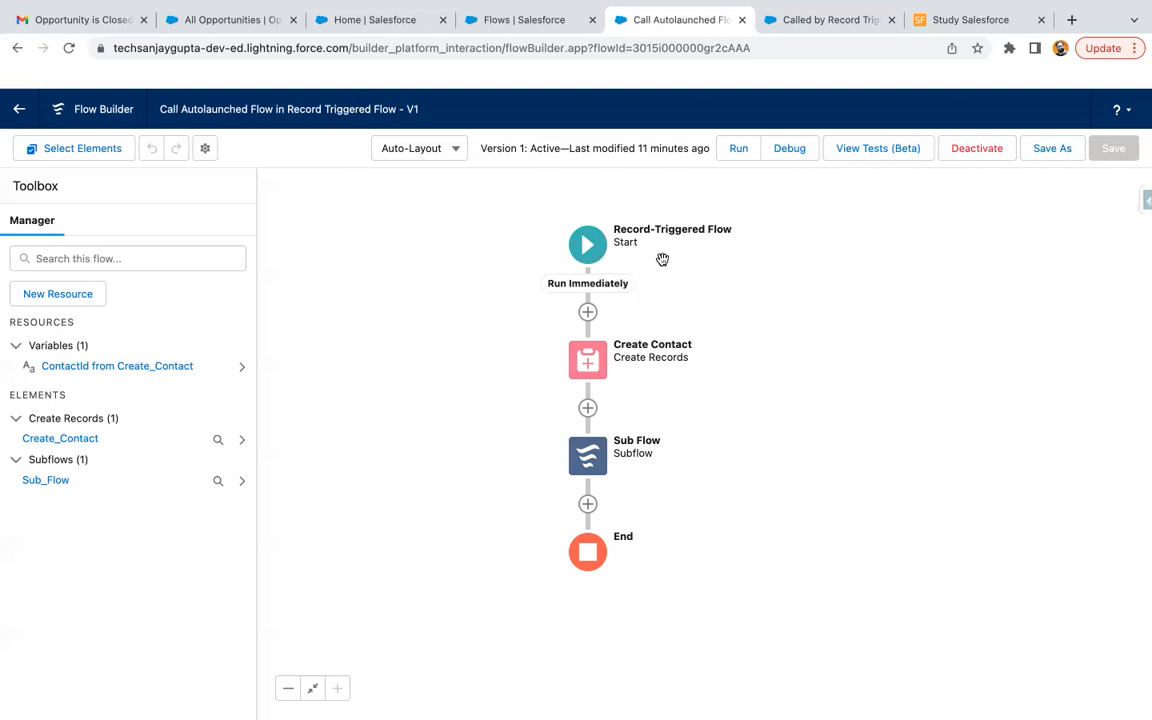
mouse_move(864, 216)
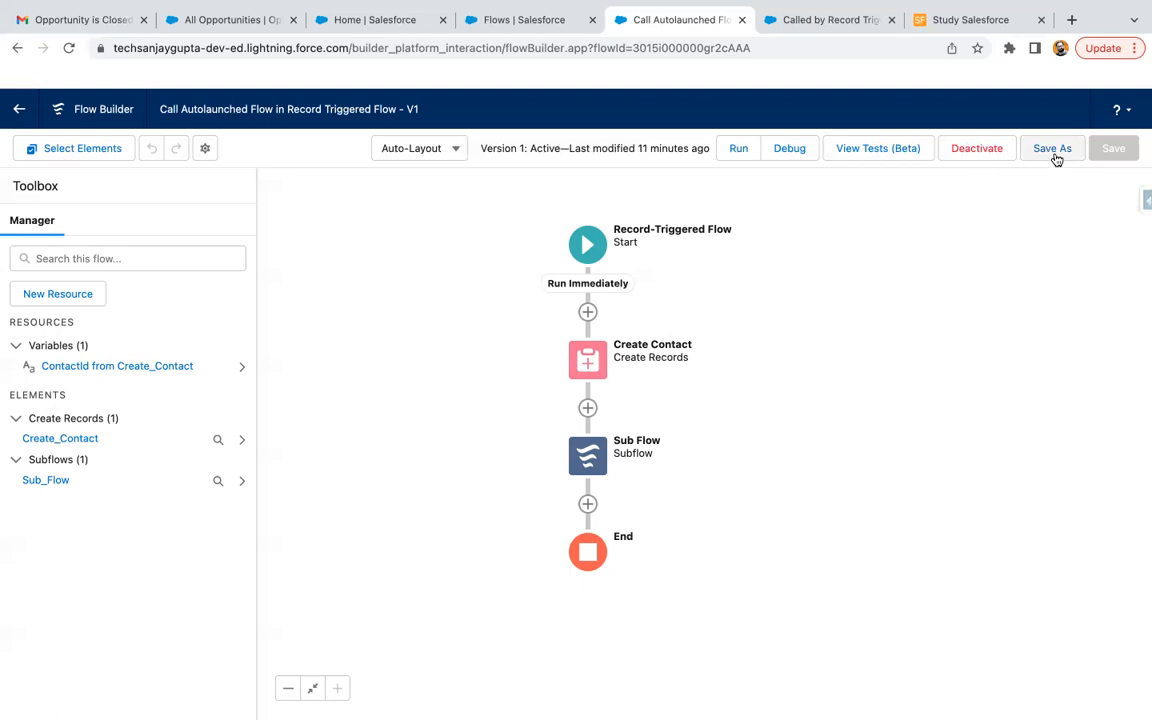
left_click(1052, 148)
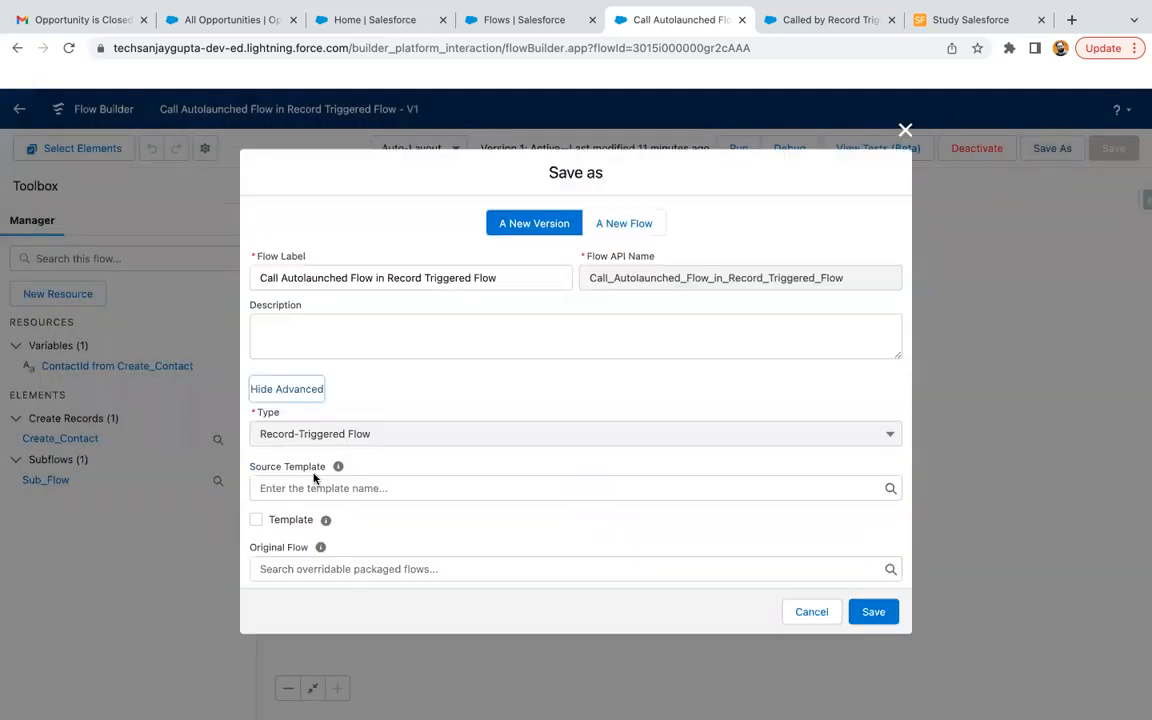
scroll("down", 3)
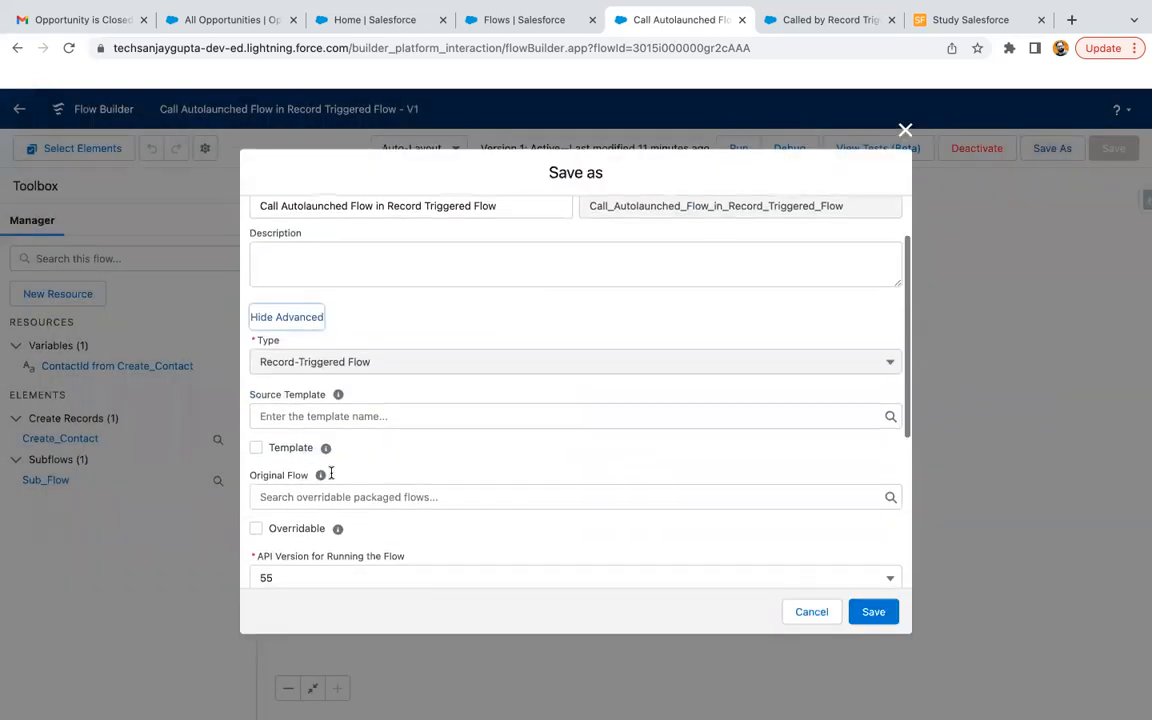
scroll("down", 3)
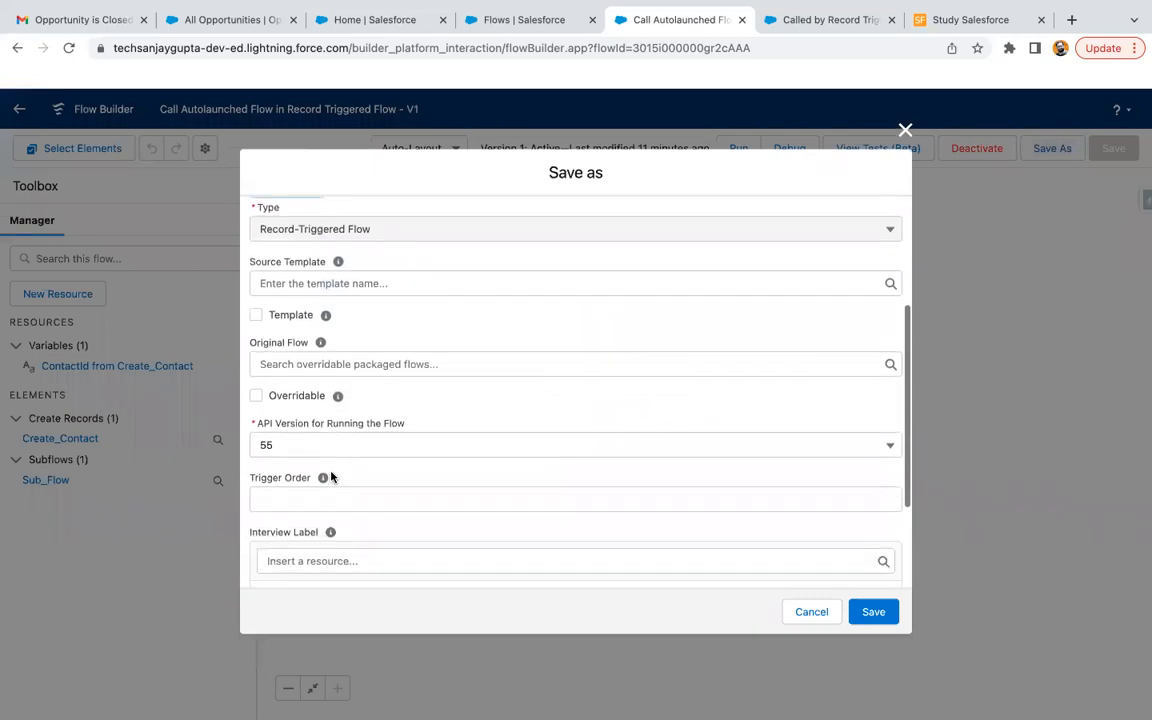
scroll("down", 3)
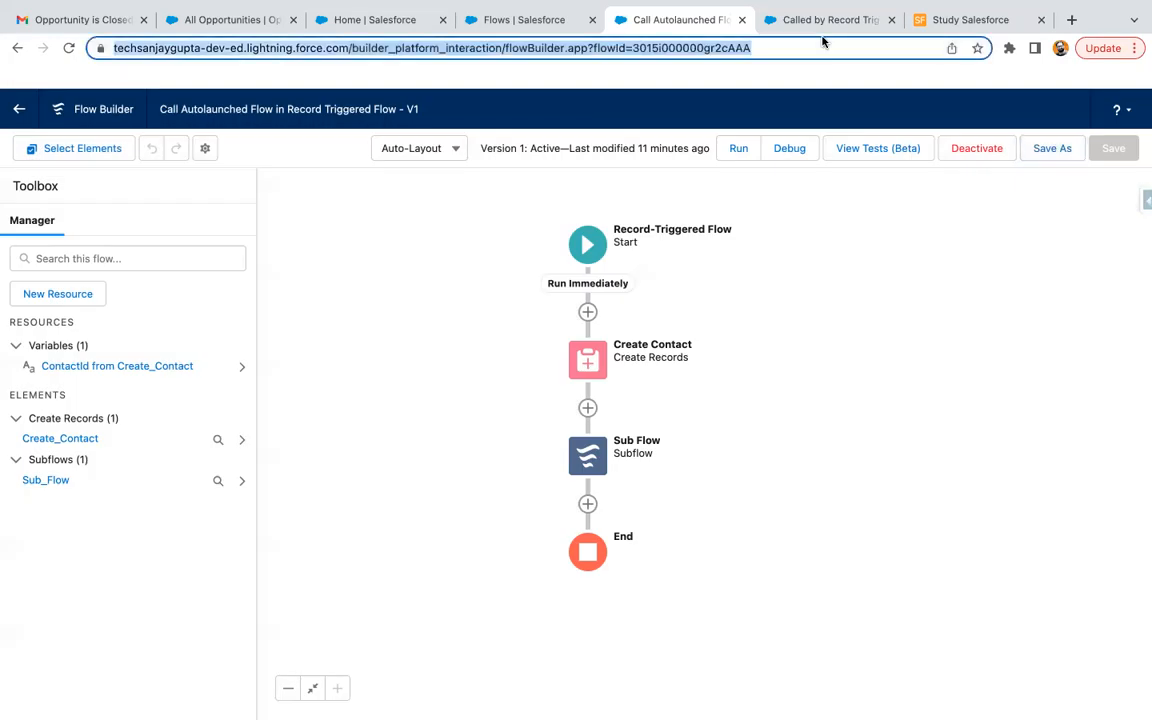
Reopen Save As, reveal the advanced settings and list the How to Run the Flow choices
left_click(824, 20)
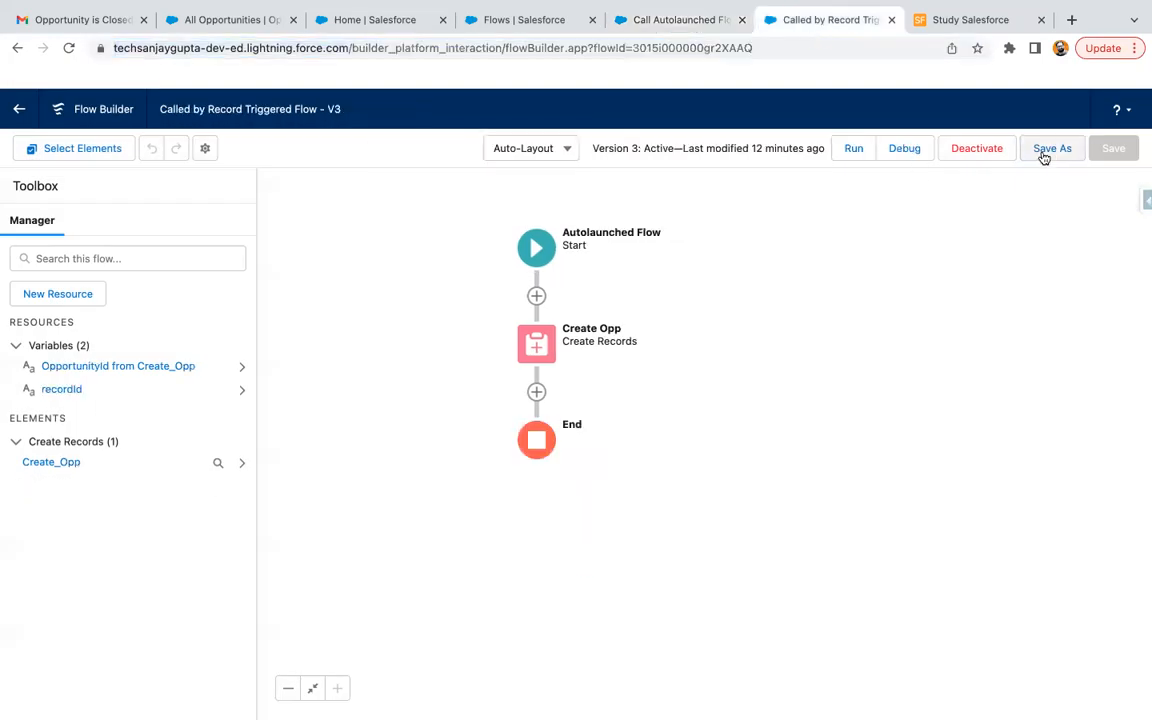
left_click(1052, 148)
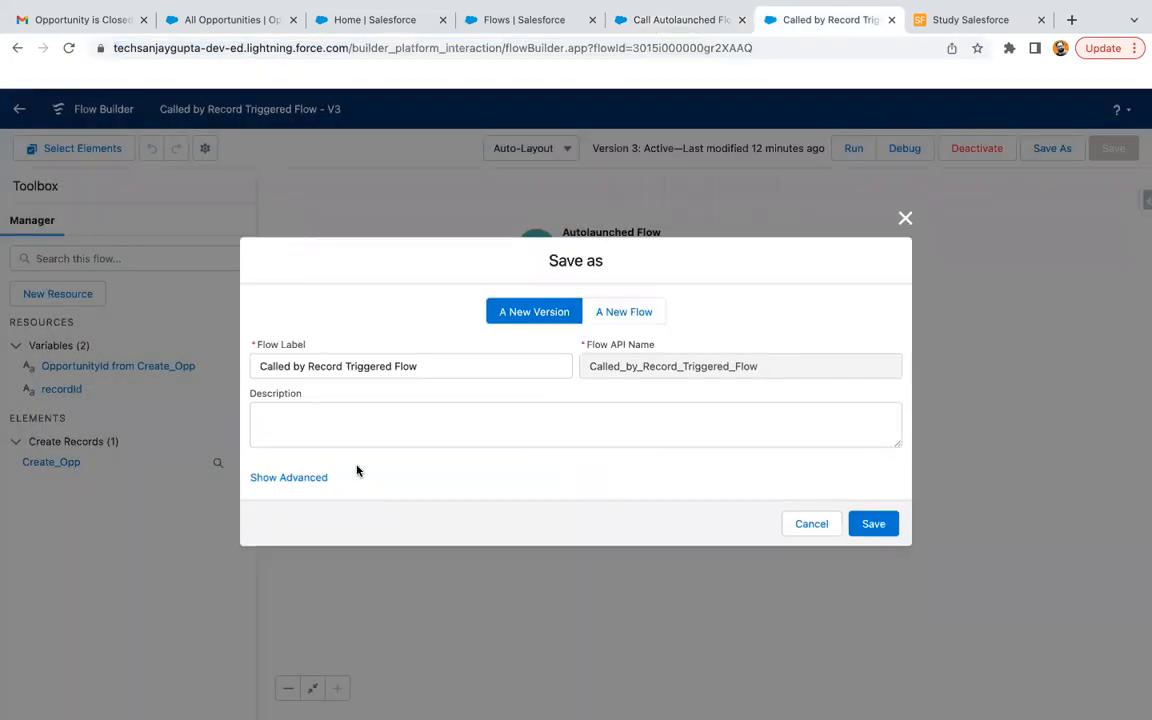
left_click(288, 476)
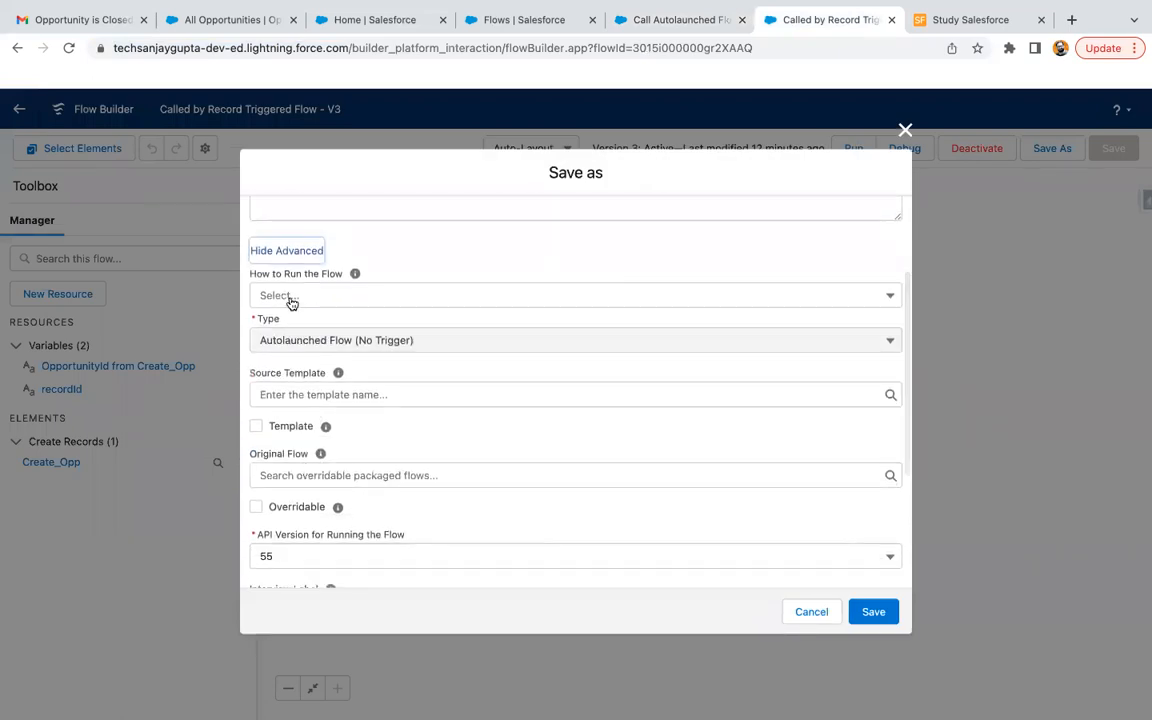
left_click(576, 296)
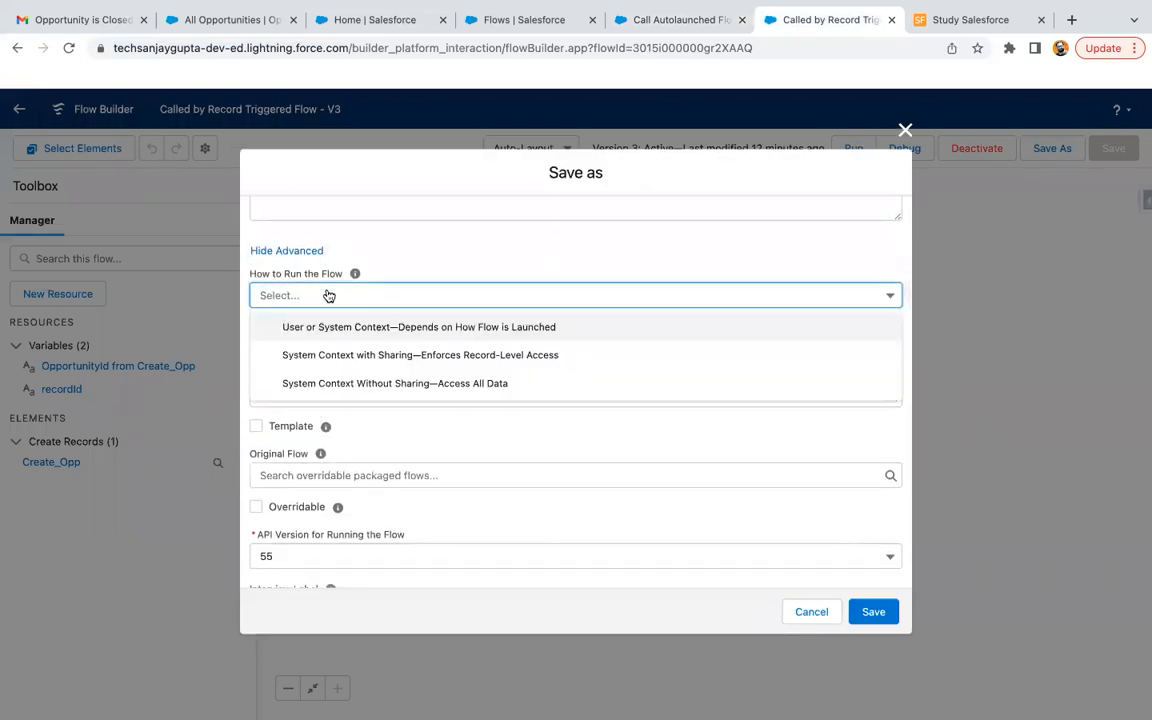
mouse_move(334, 296)
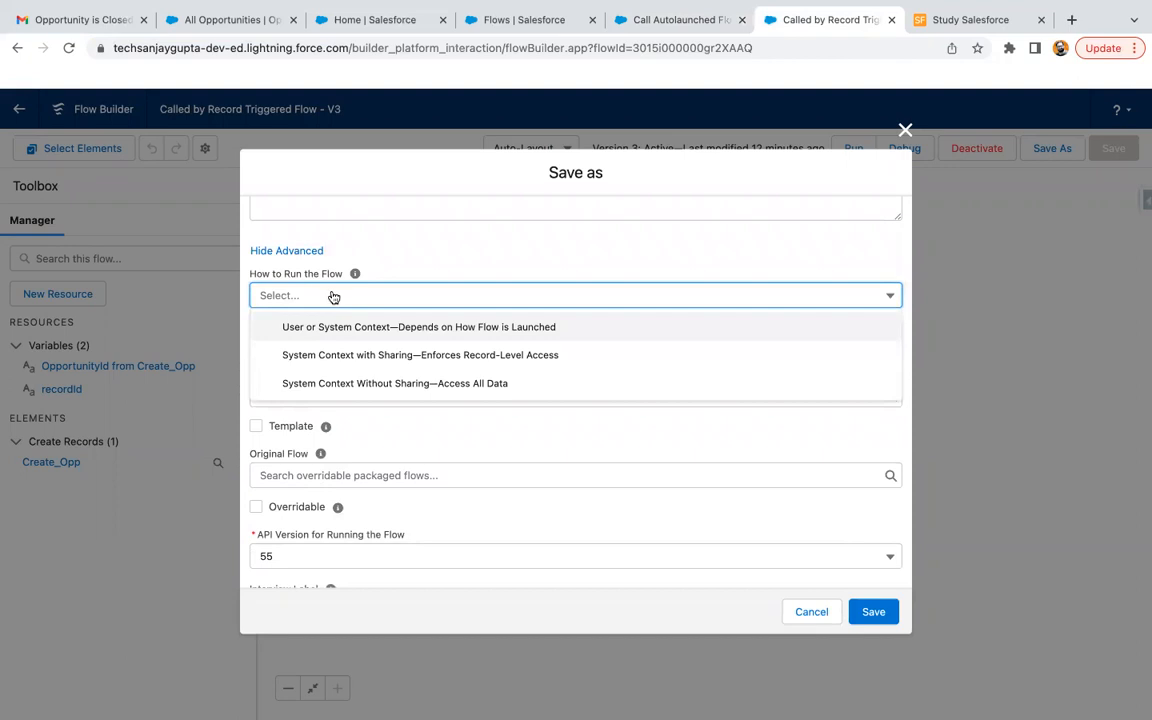
mouse_move(378, 336)
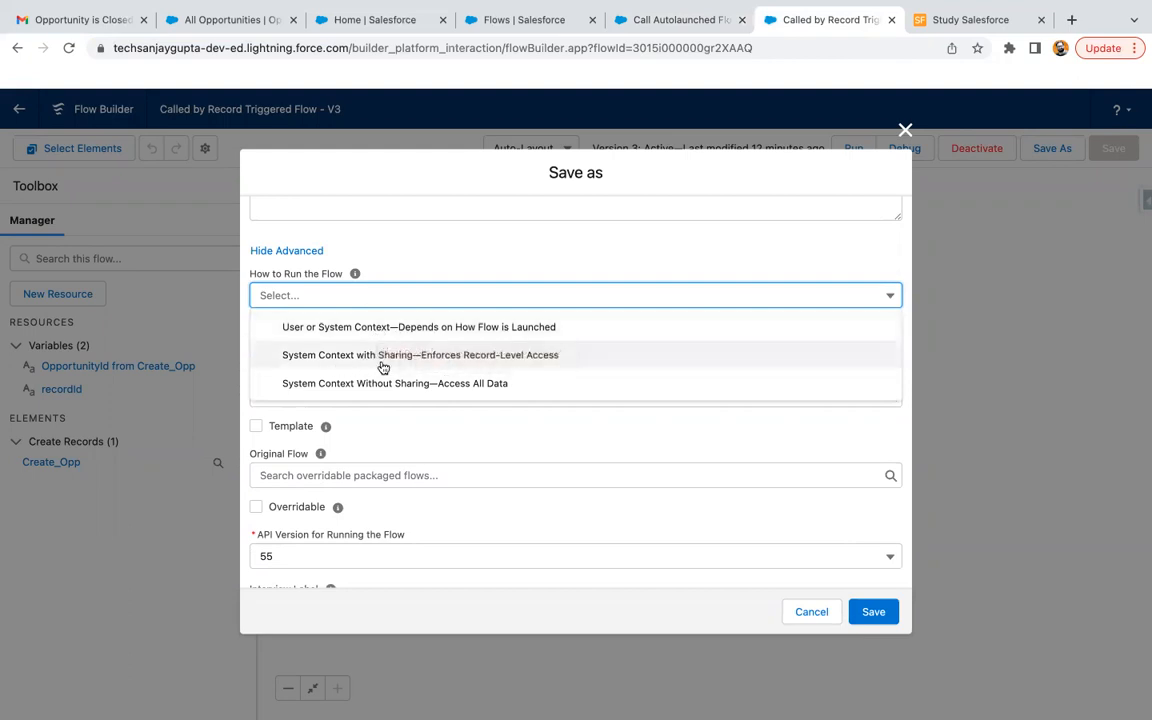
mouse_move(392, 392)
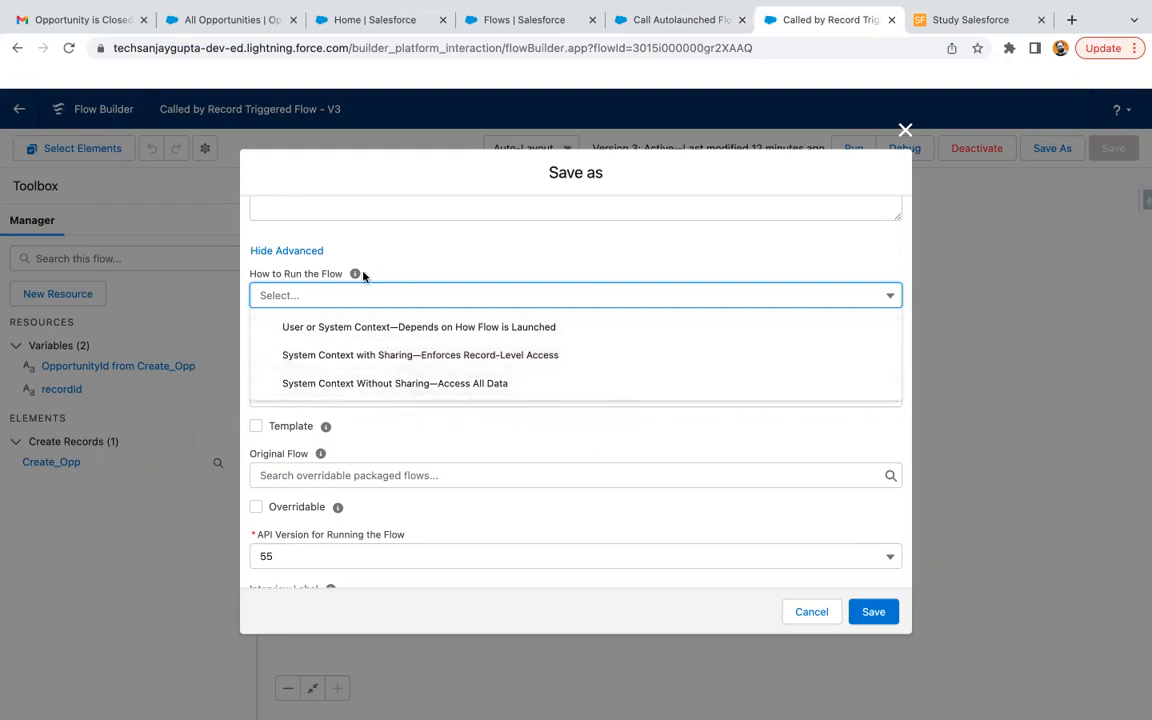
mouse_move(356, 274)
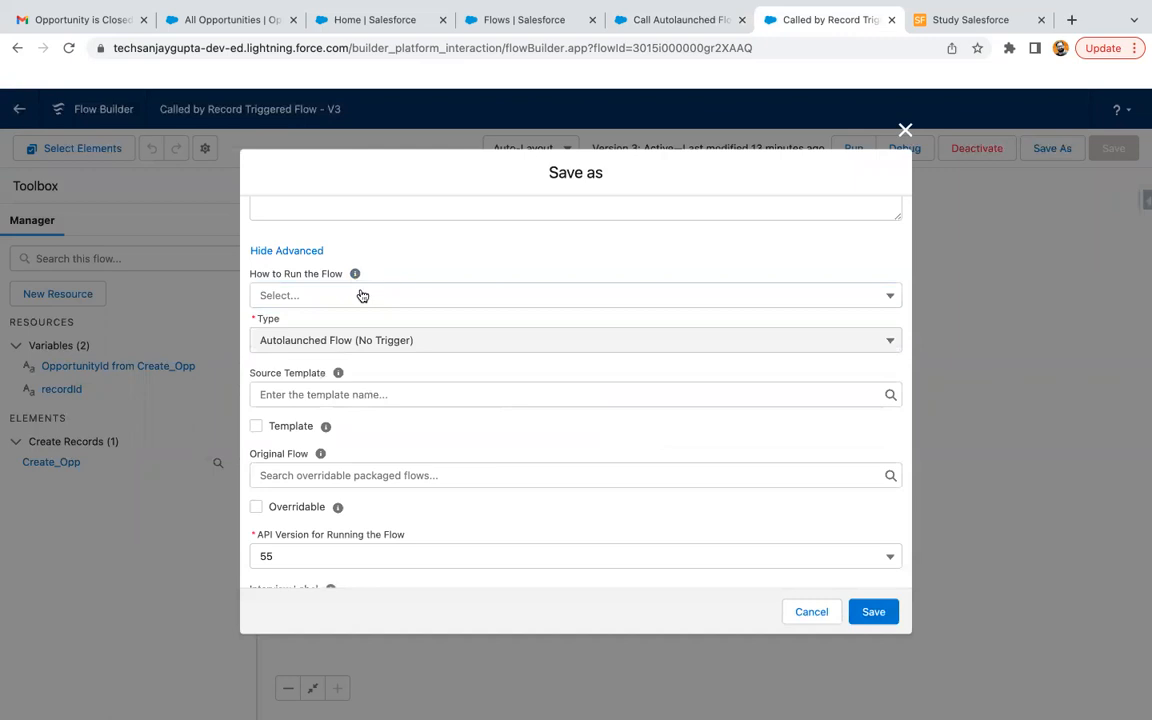
Save a new Version 4 with How to Run the Flow set to System Context With Sharing
left_click(576, 296)
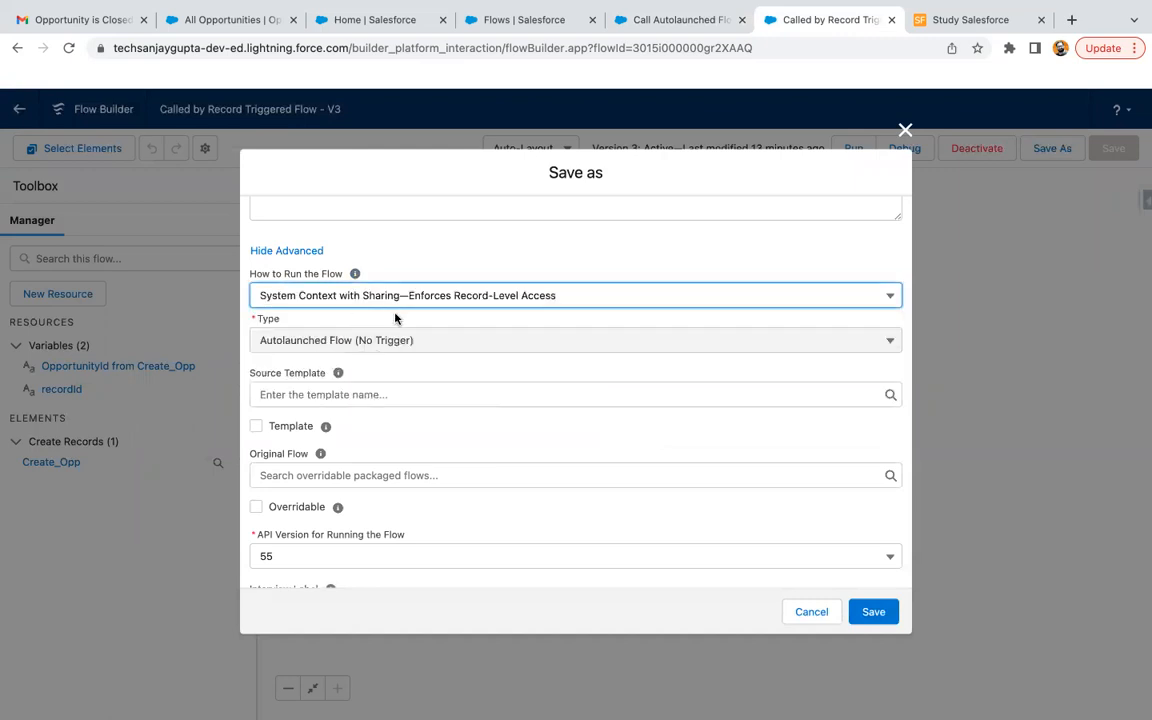
left_click(576, 296)
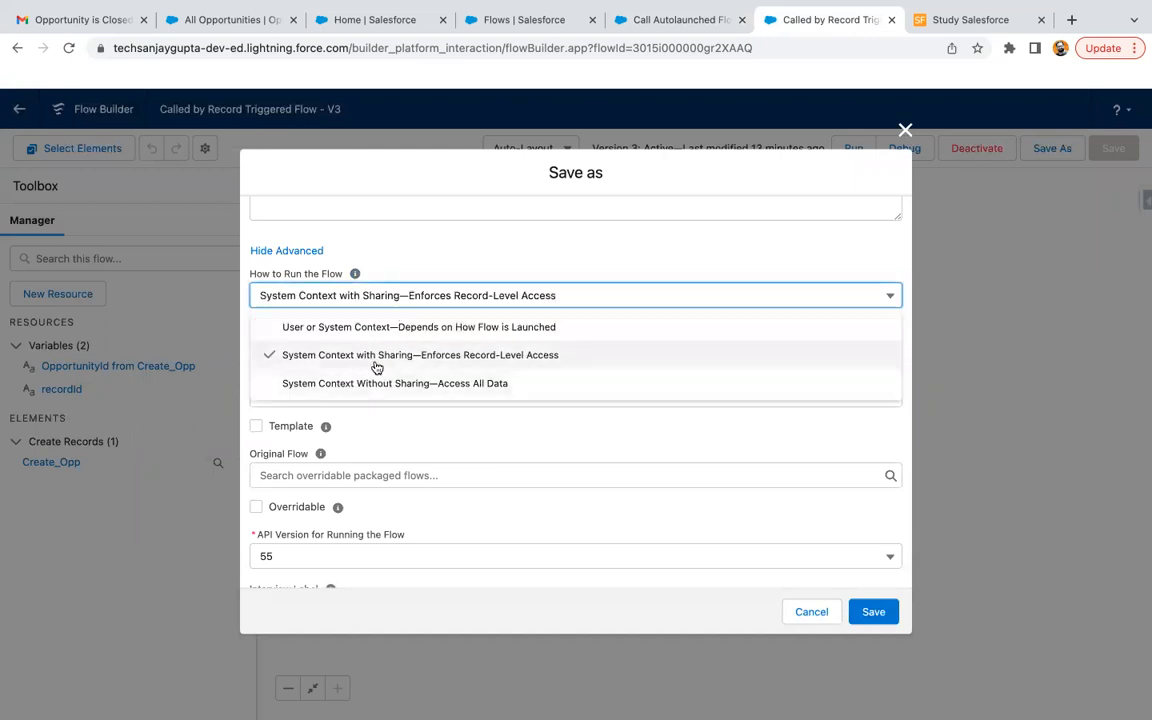
left_click(416, 354)
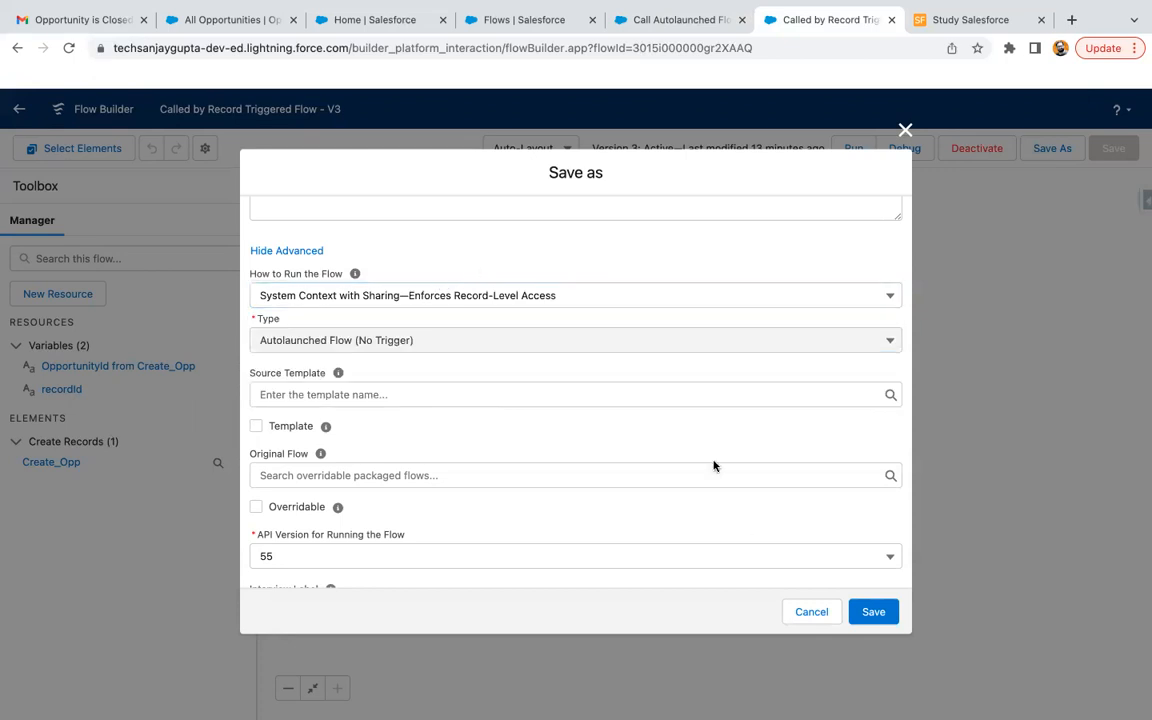
left_click(872, 612)
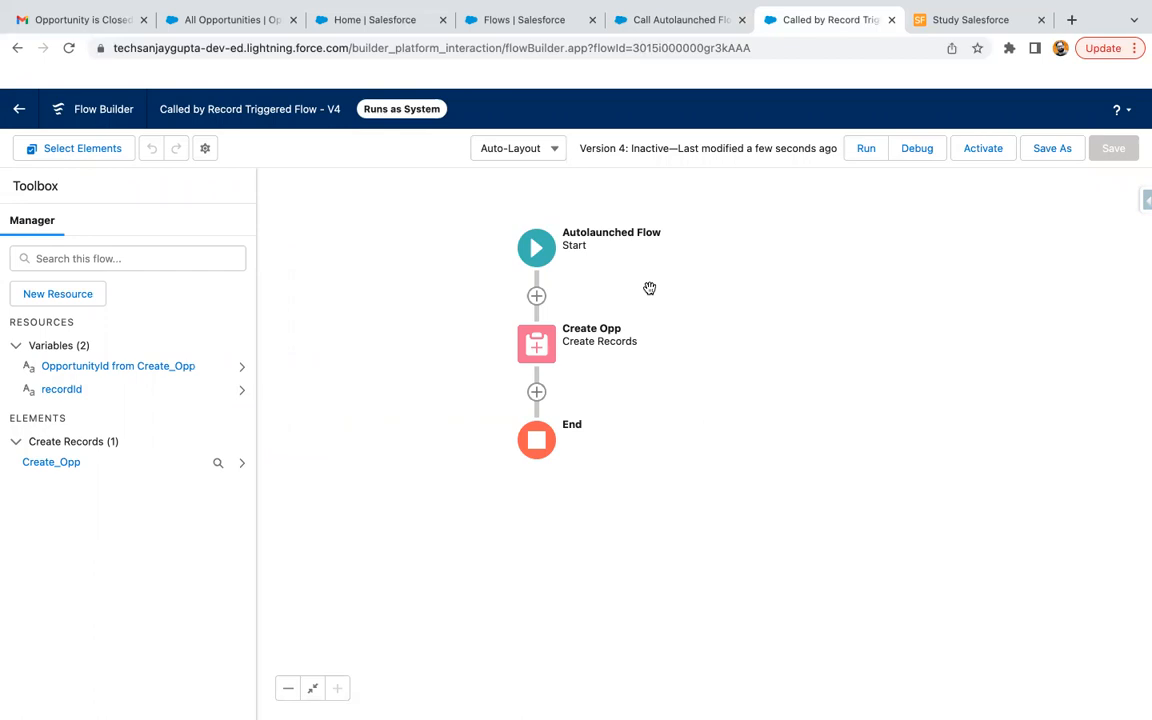
mouse_move(680, 92)
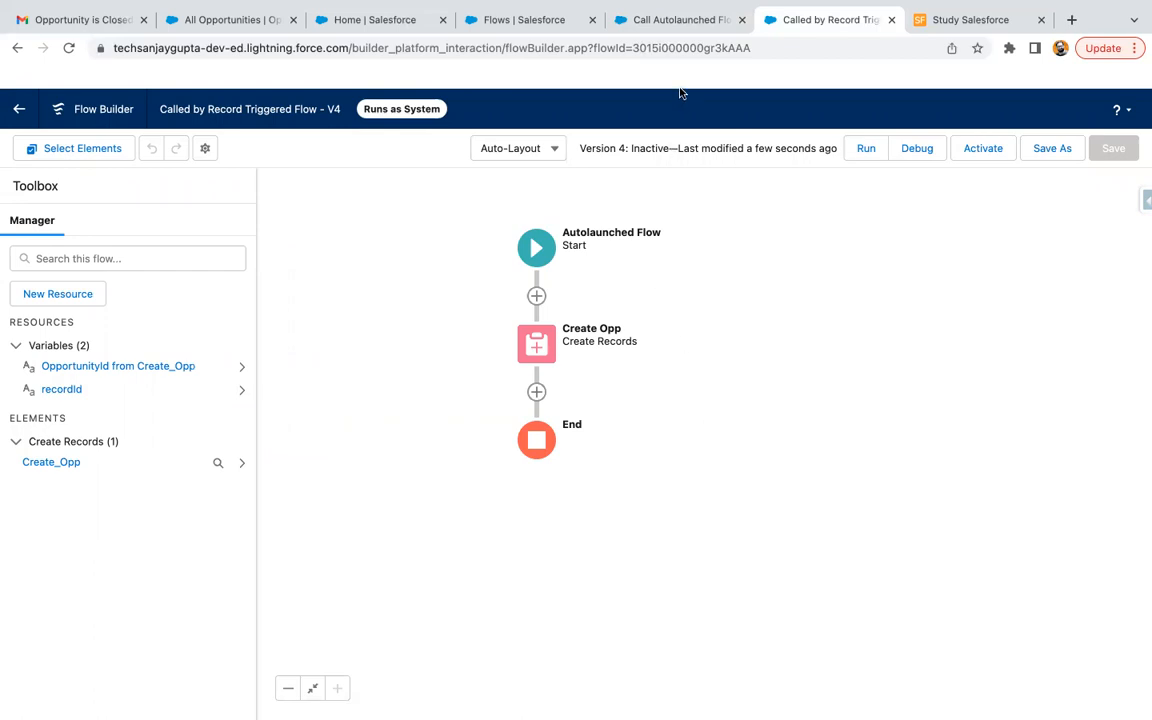
Start a Subflow after Create Contact referencing Called by Record Triggered Flow, then cancel it
left_click(680, 20)
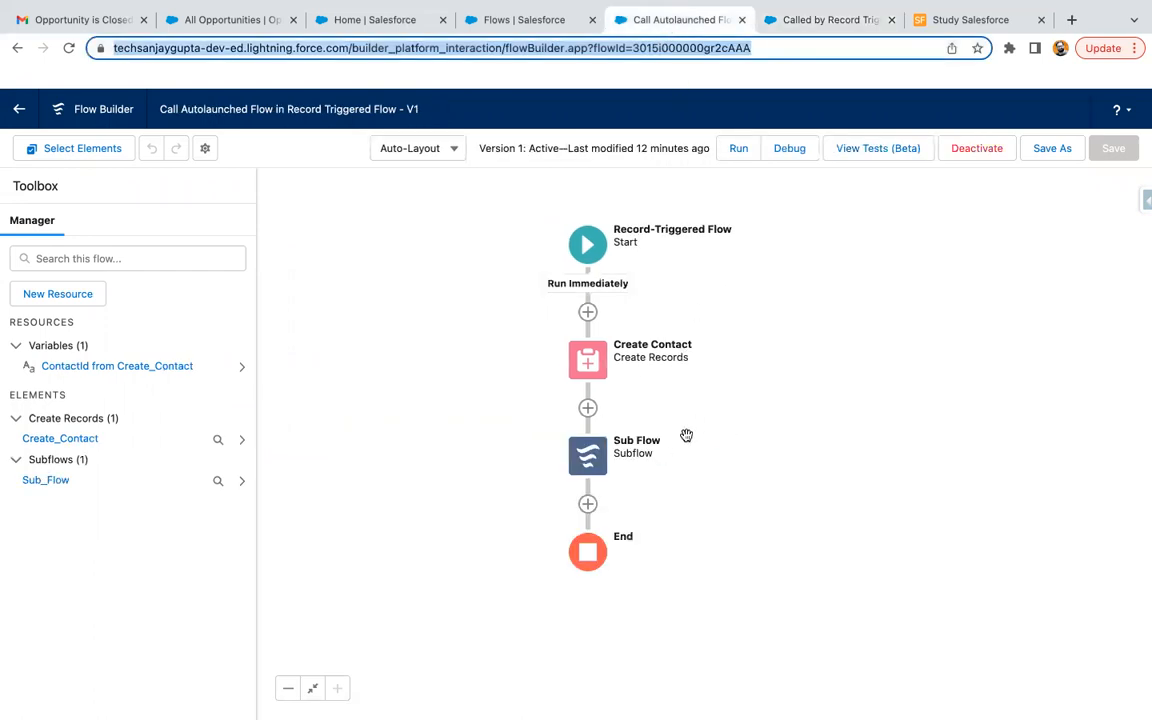
mouse_move(712, 416)
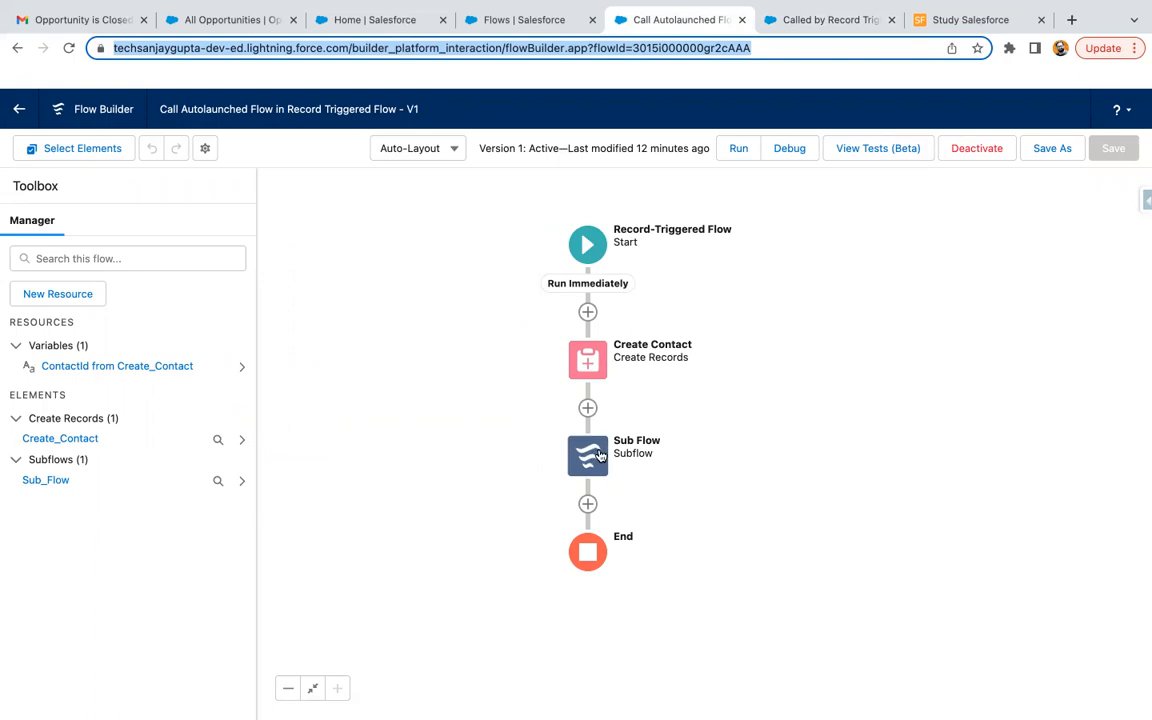
left_click(588, 456)
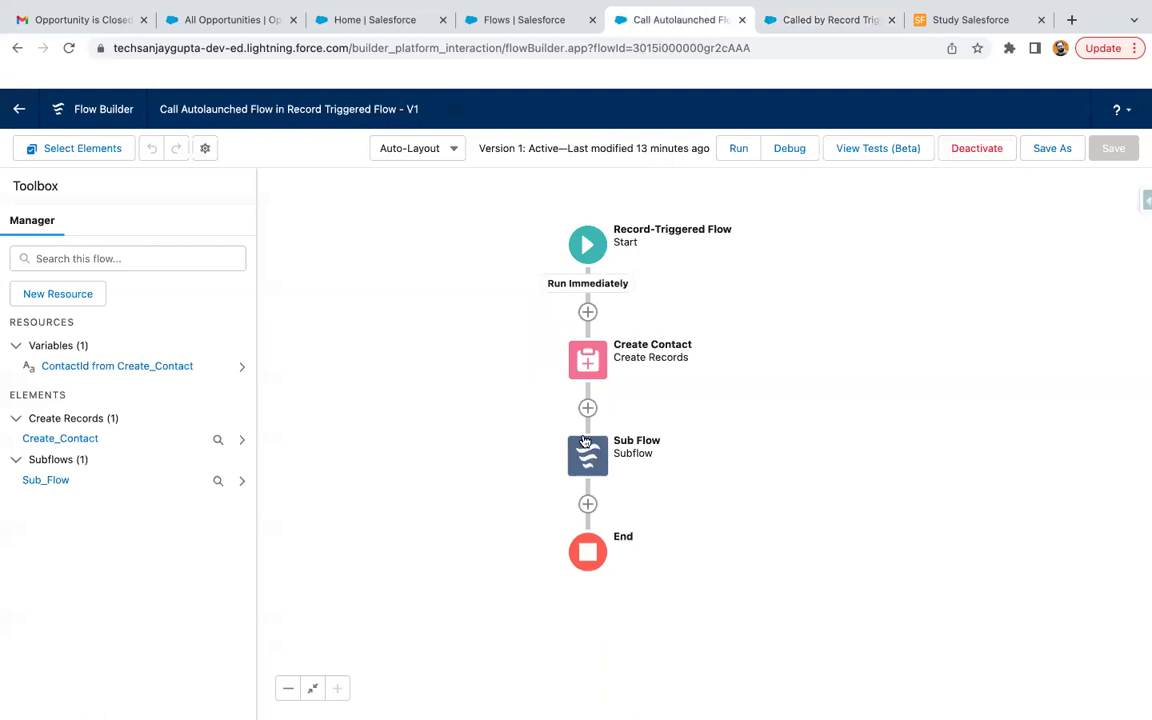
left_click(586, 408)
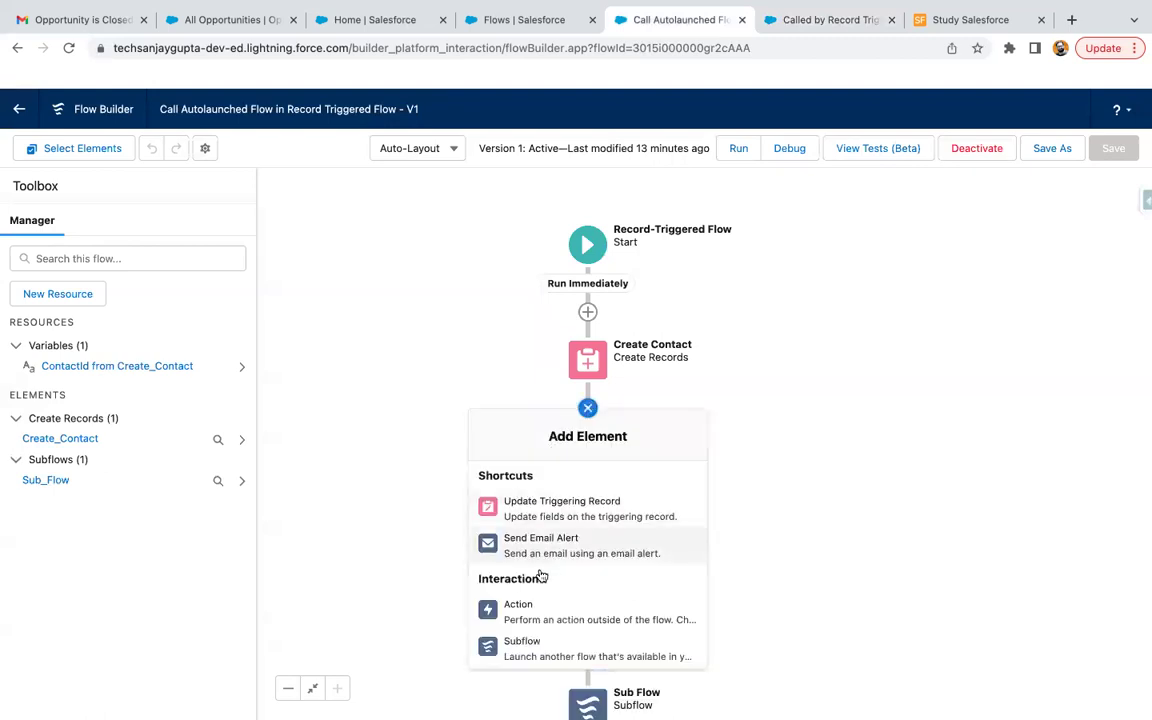
left_click(520, 640)
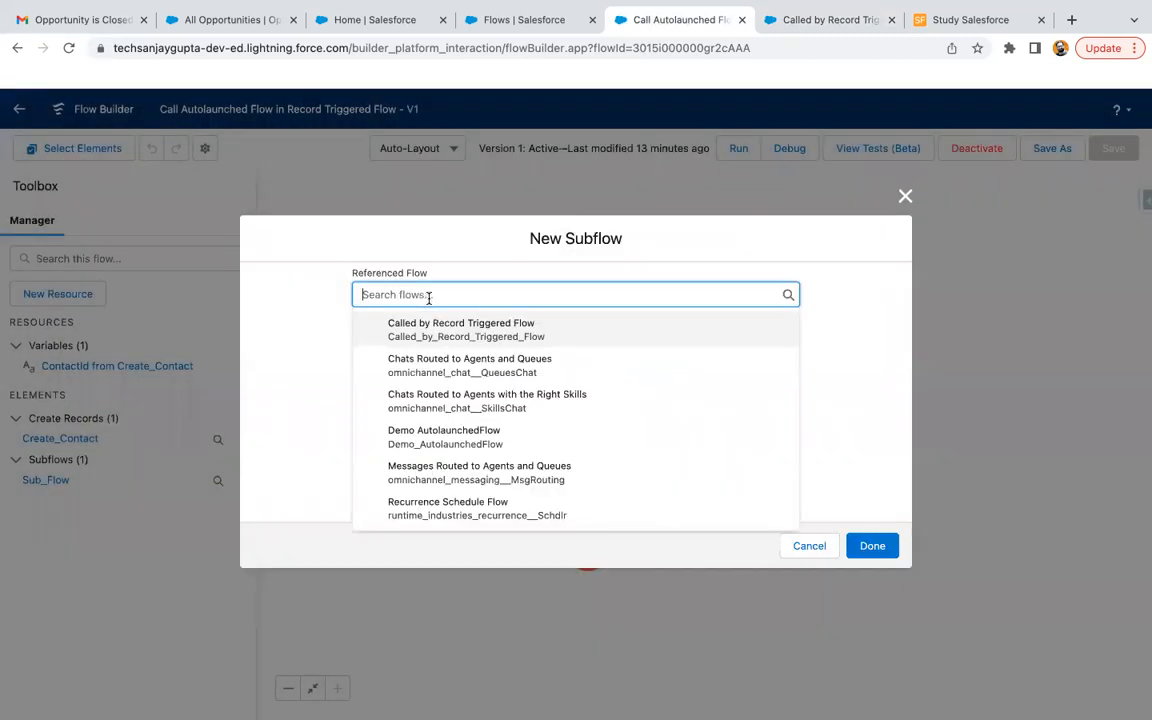
left_click(460, 328)
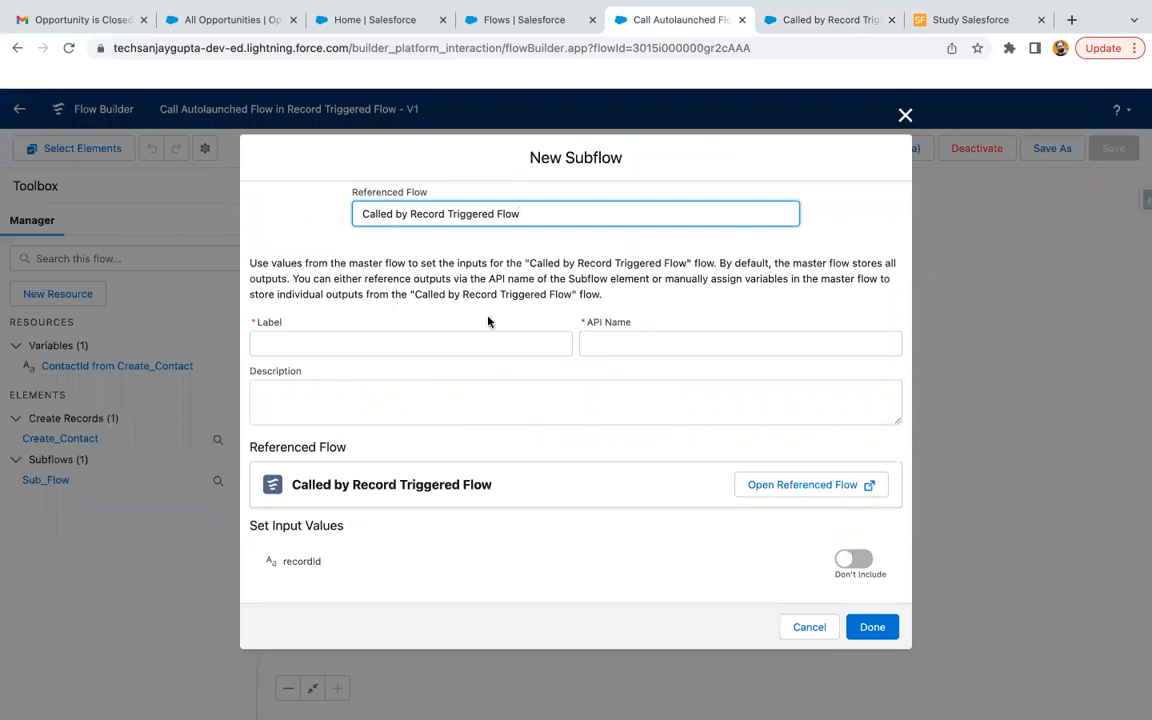
mouse_move(688, 548)
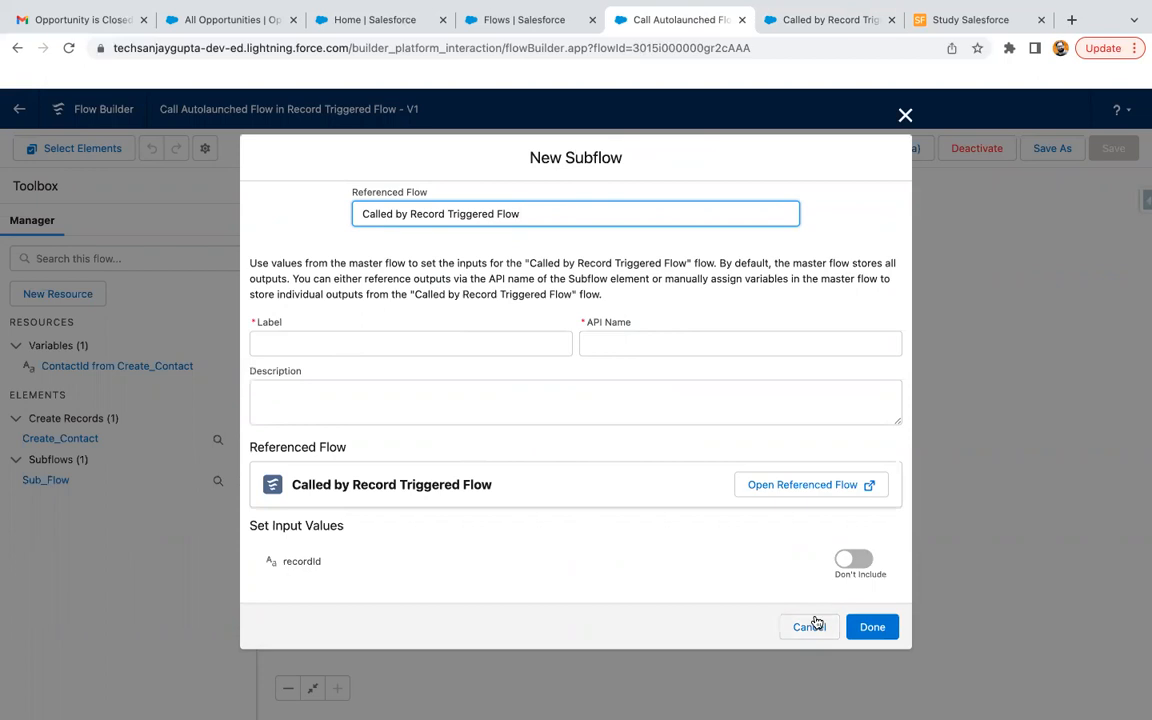
left_click(808, 626)
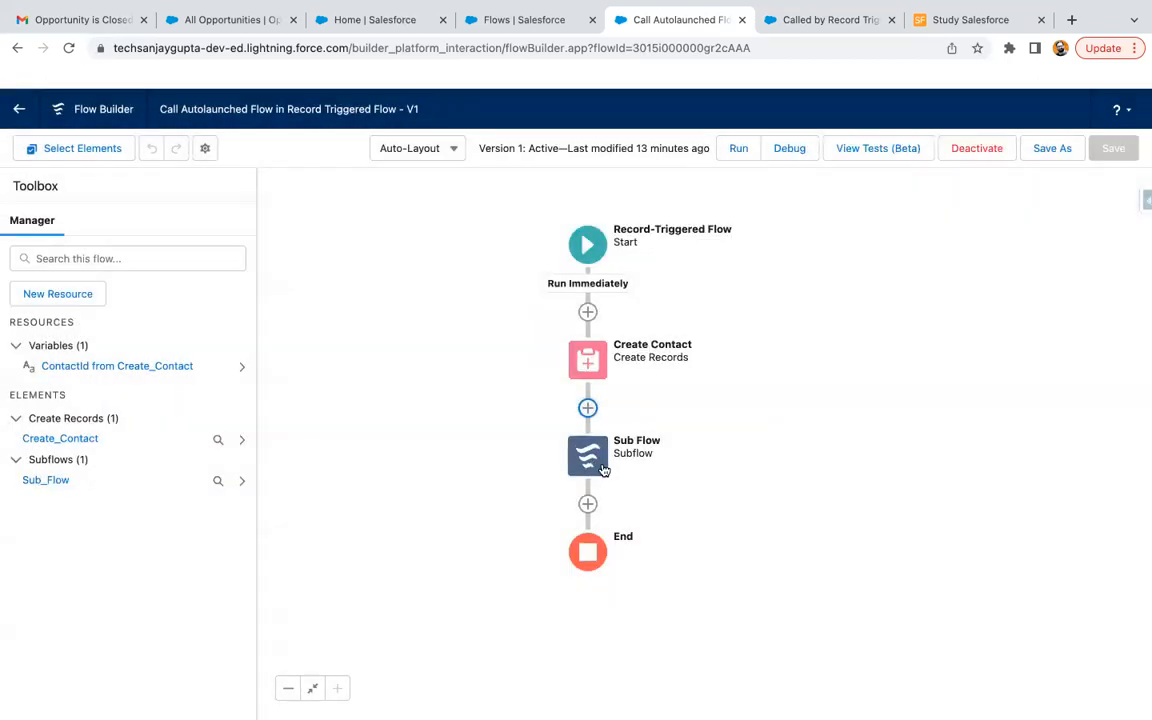
mouse_move(588, 456)
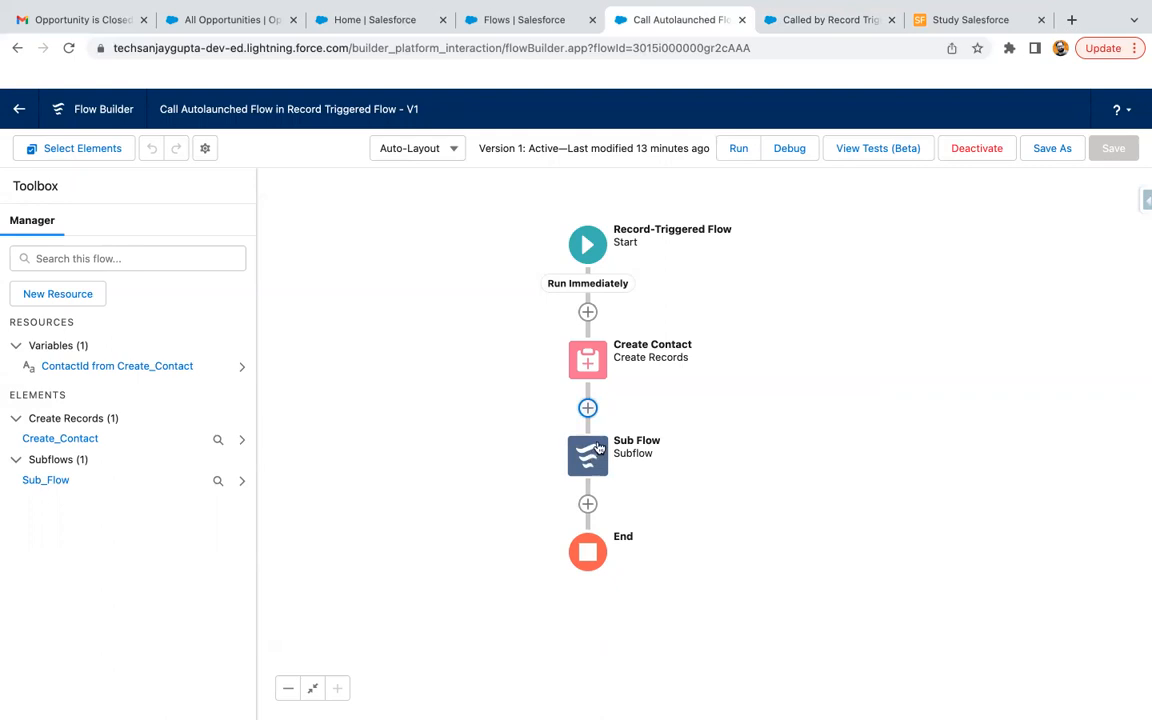
left_click(828, 20)
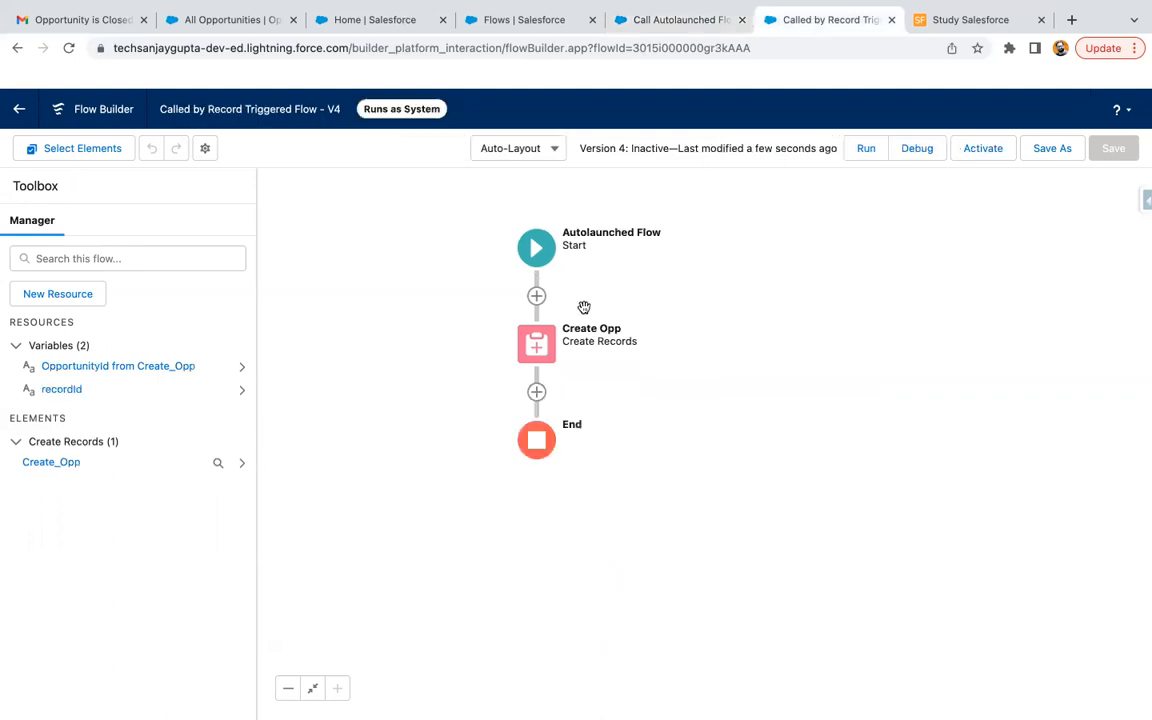
mouse_move(506, 306)
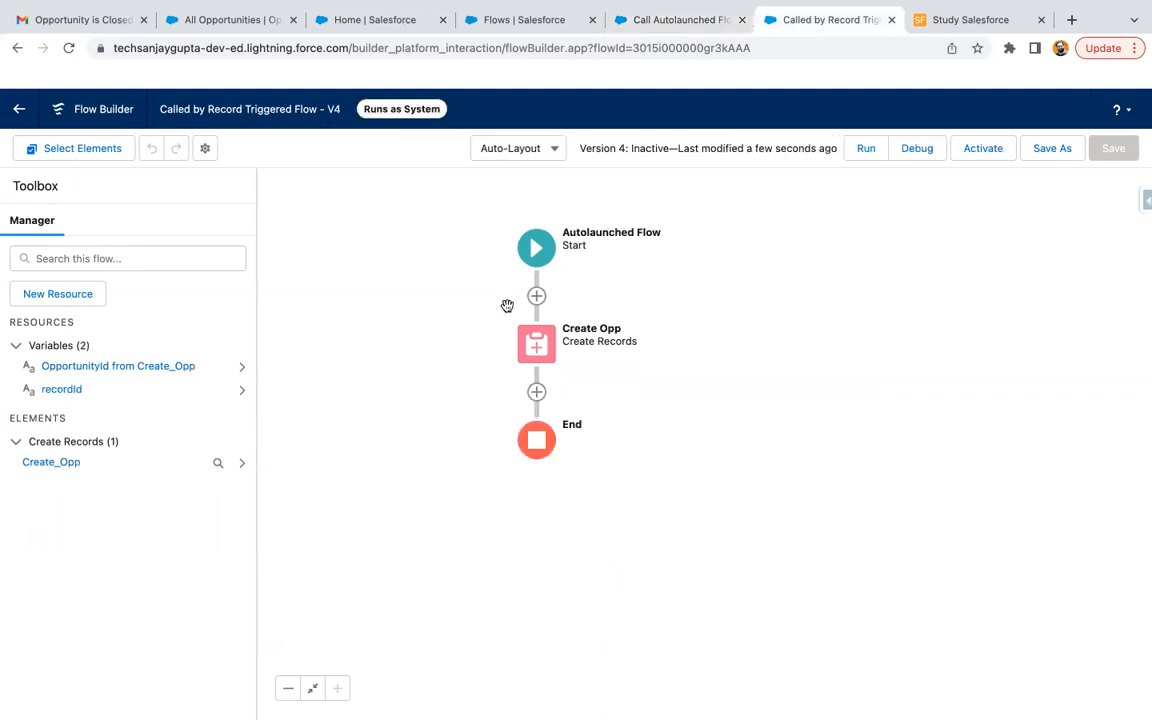
left_click(62, 390)
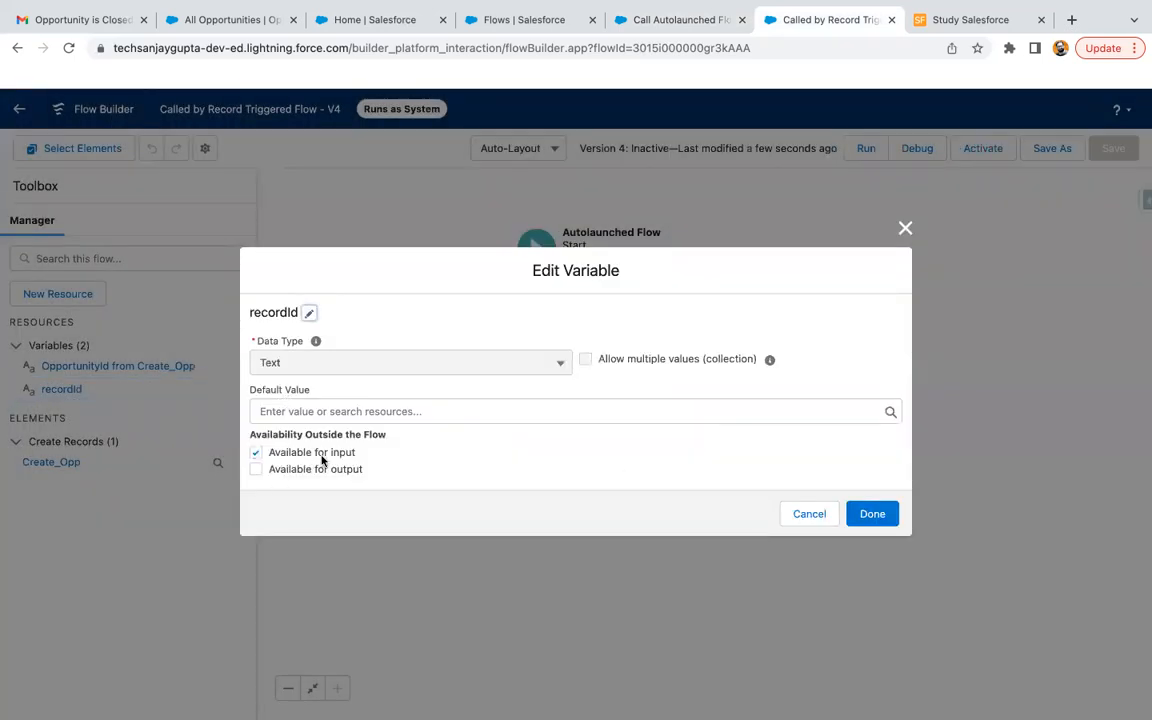
left_click(680, 20)
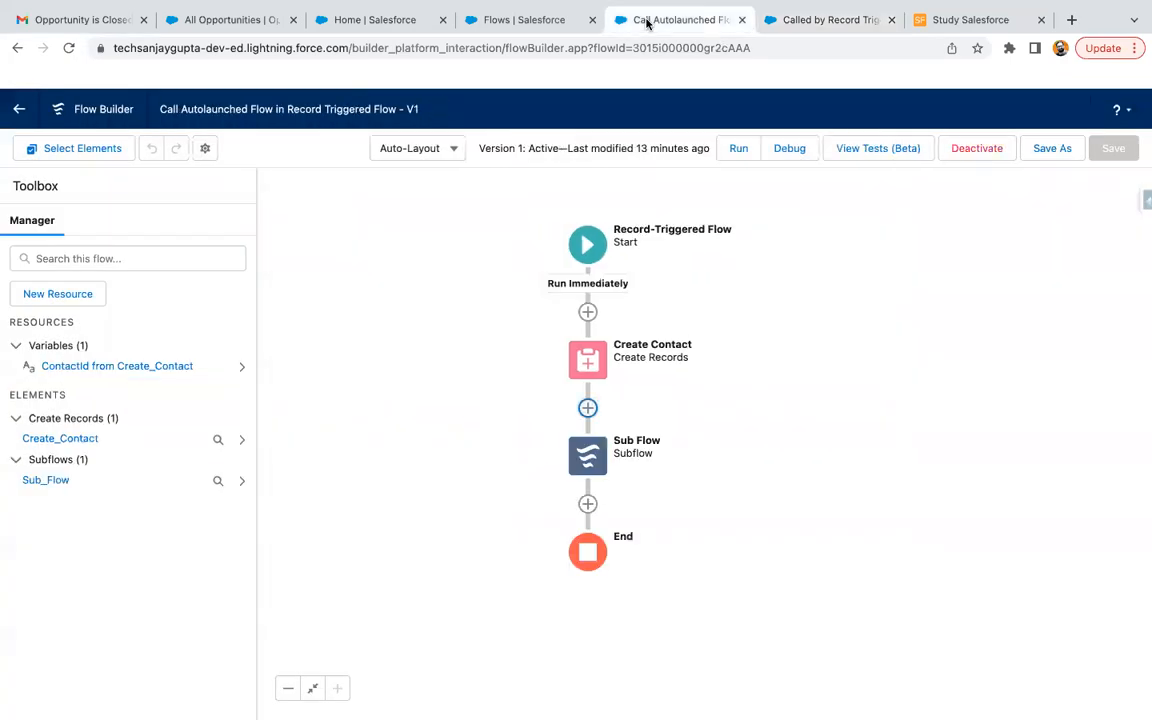
Begin adding a Subflow element after Create Contact in the record-triggered flow
left_click(586, 408)
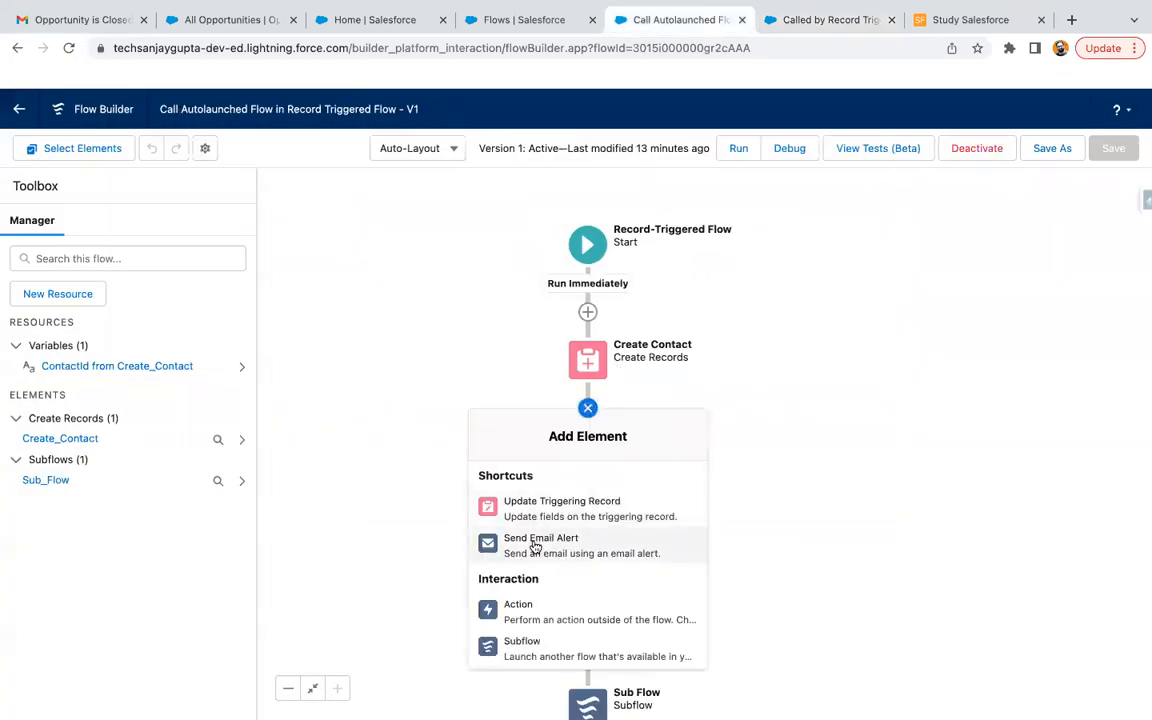
left_click(520, 640)
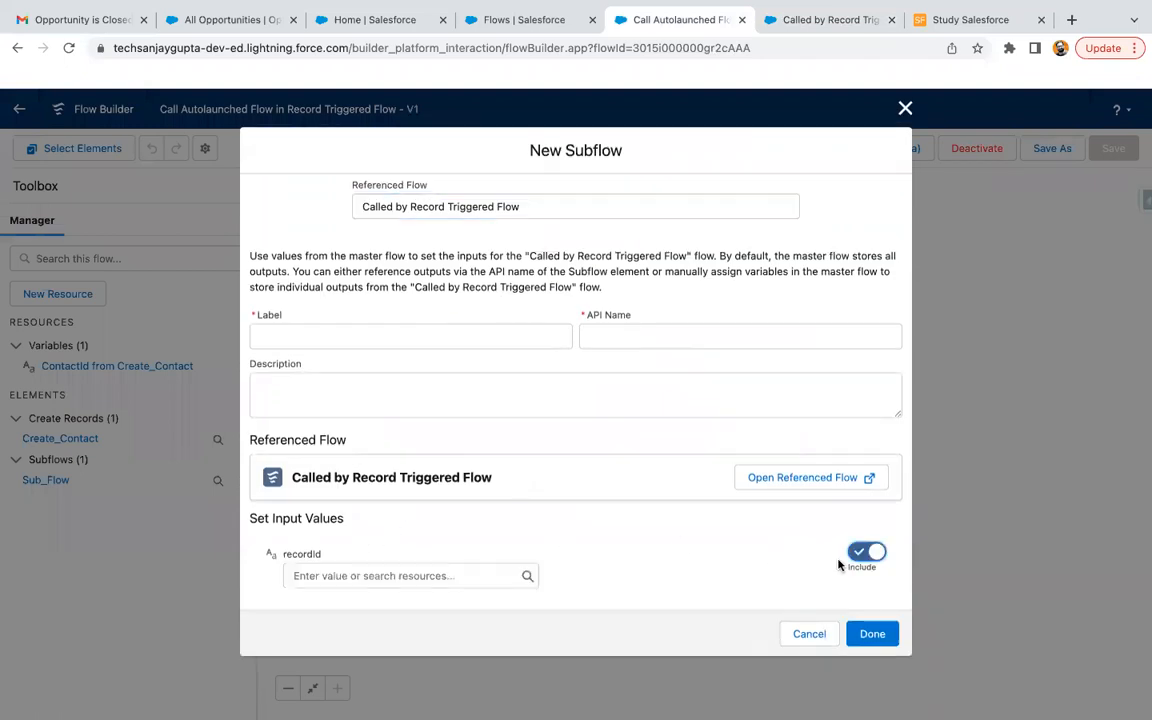
mouse_move(568, 564)
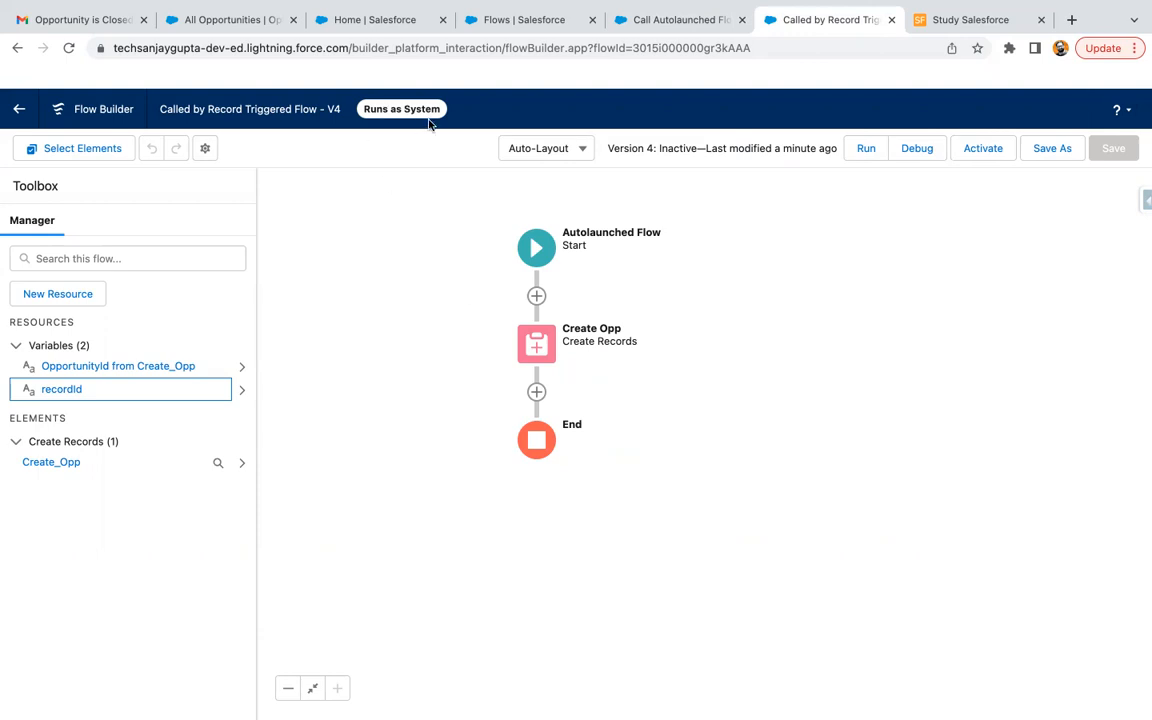
mouse_move(660, 212)
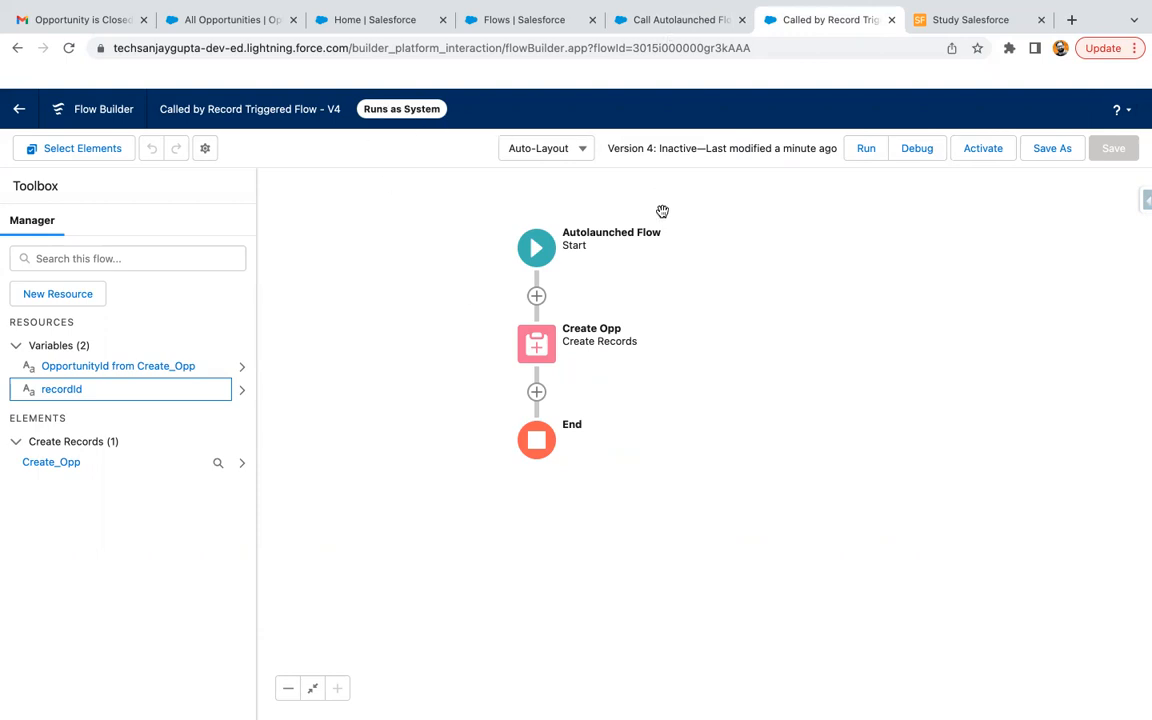
mouse_move(680, 30)
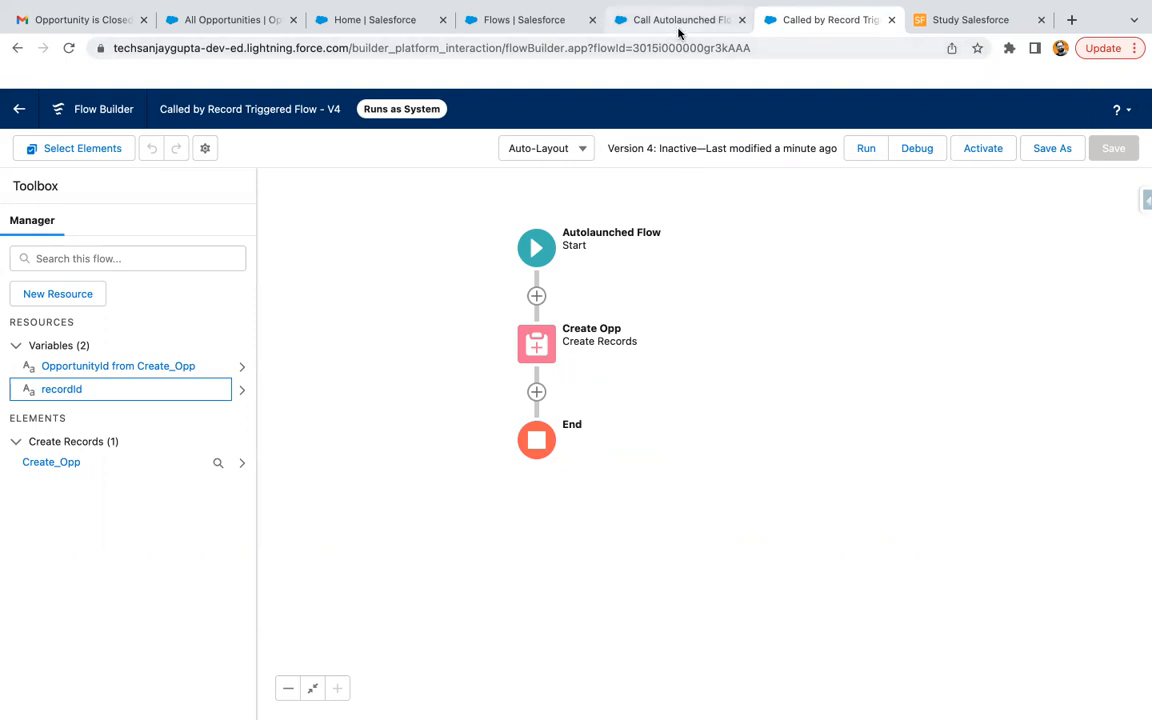